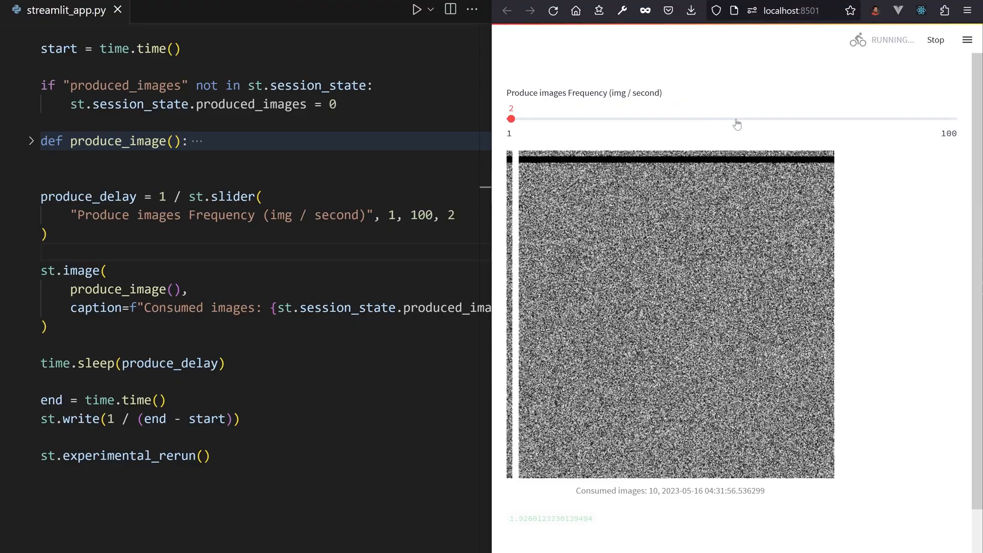
Drag the 'Produce images Frequency' slider up to 99 per second, then back down.
left_click_drag(511, 118, 955, 118)
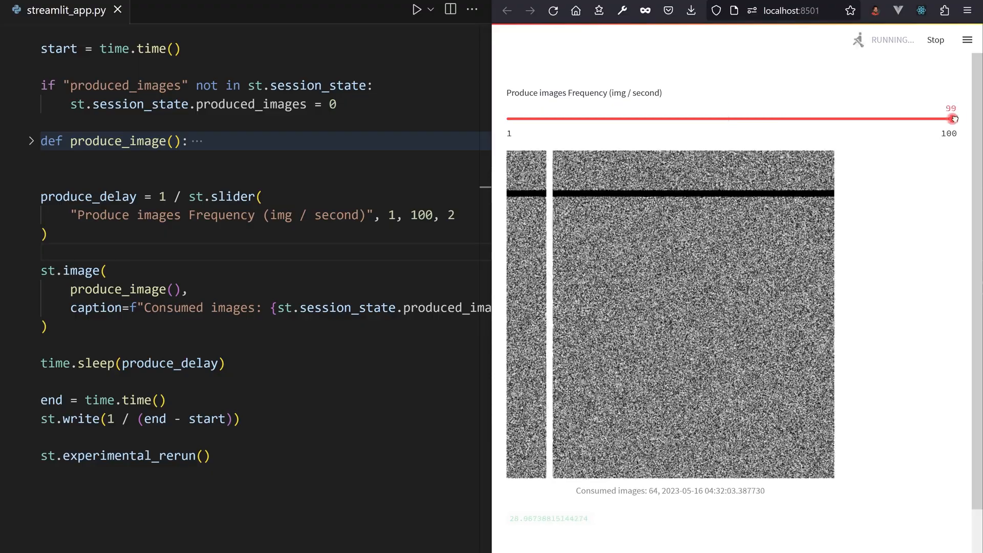
left_click_drag(953, 117, 956, 118)
type("text_placeholder = st.empty(")
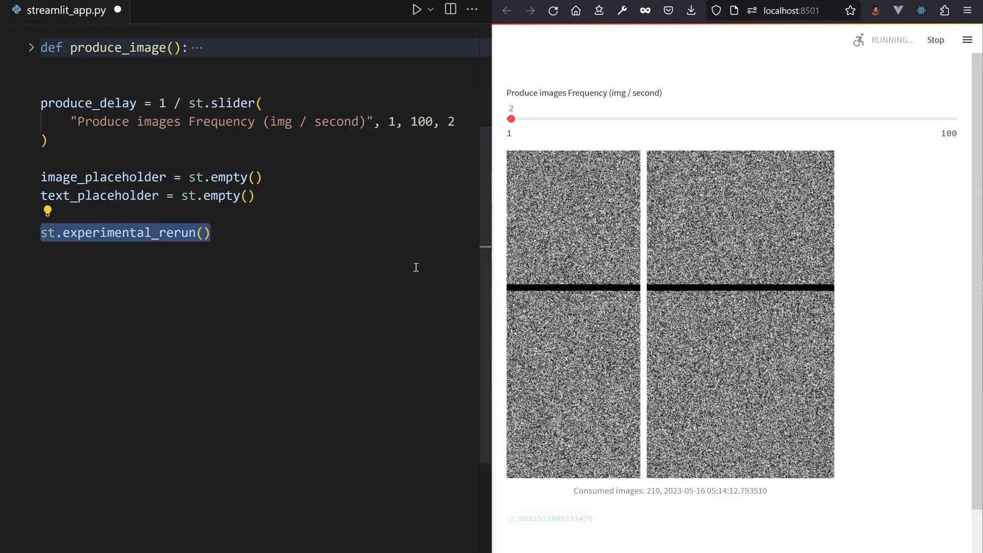
Replace st.experimental_rerun() with a thread targeting produce_image that is started and joined.
type(".join()")
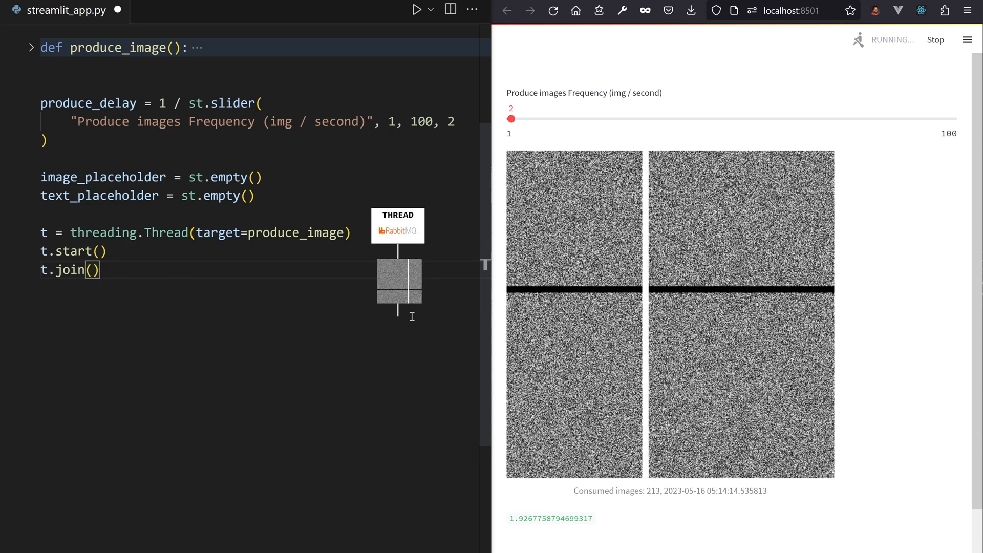